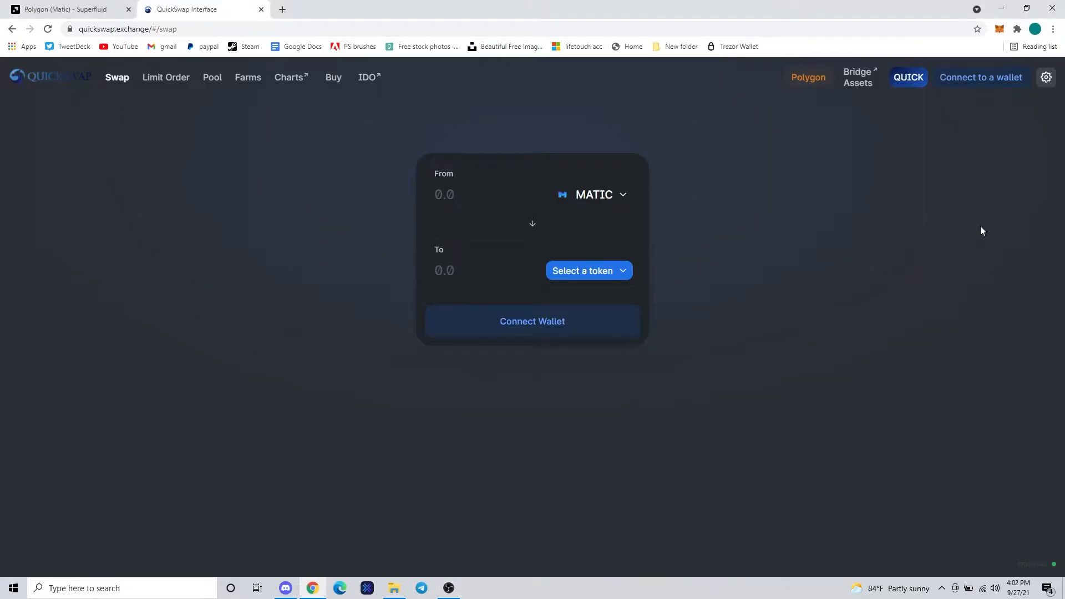
mouse_move(976, 82)
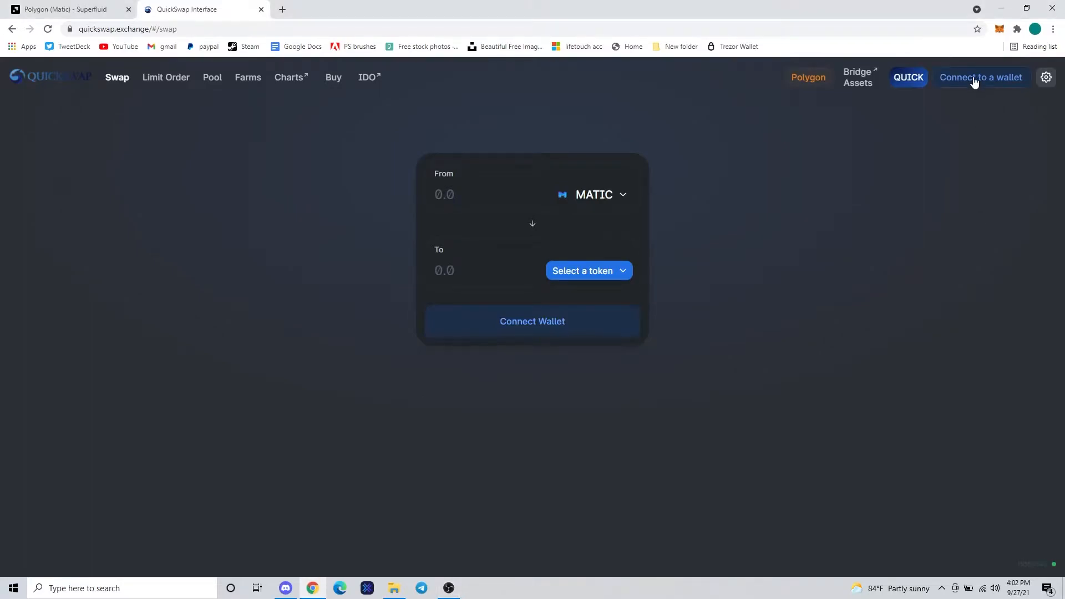
Connect the MetaMask account to QuickSwap, approving it in the MetaMask popup
click(981, 77)
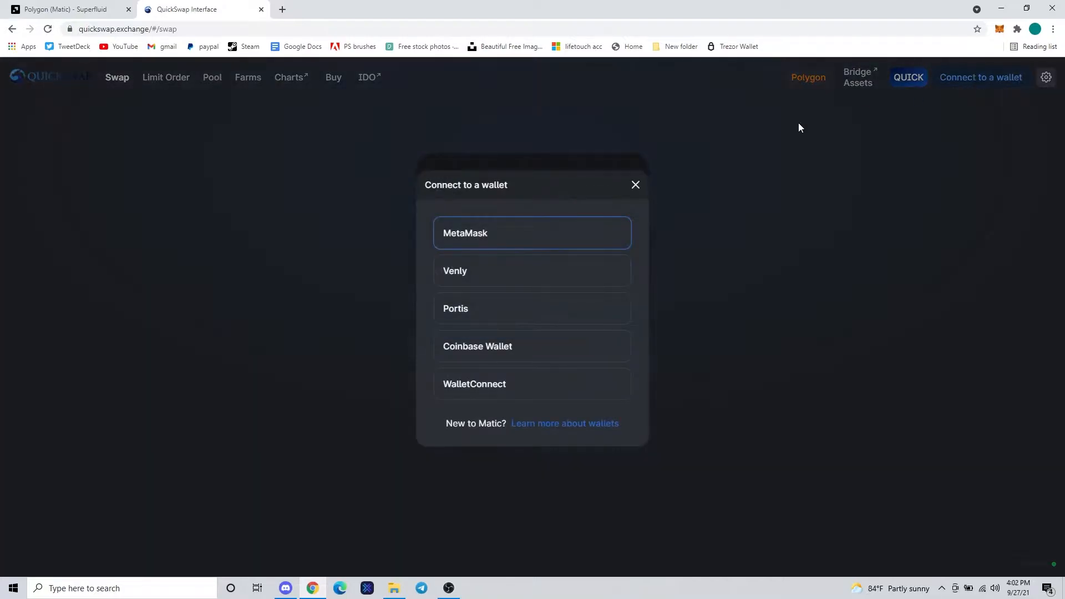
click(532, 233)
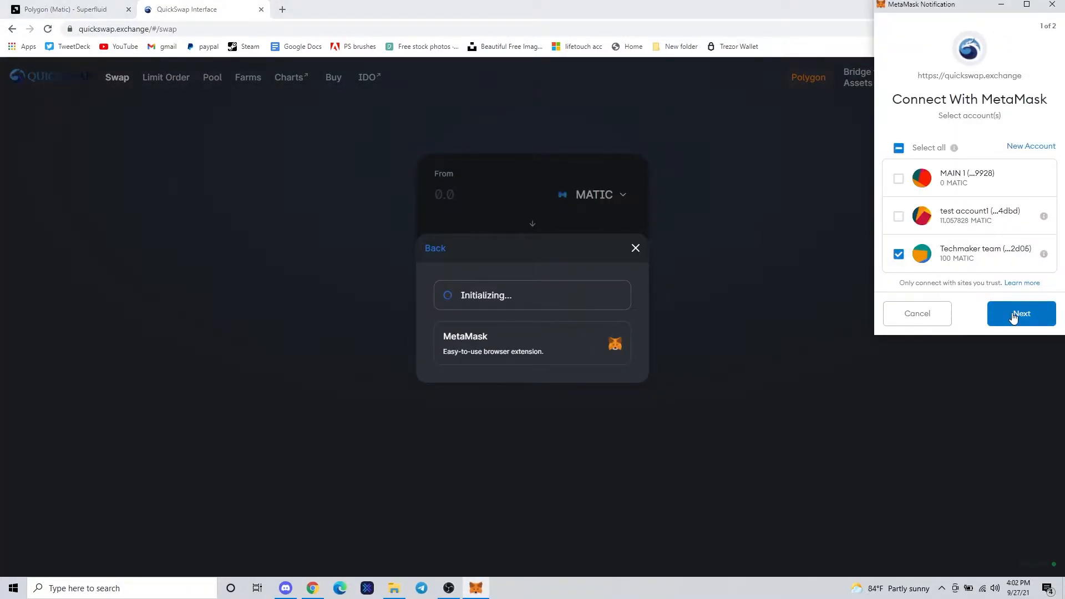
click(1022, 314)
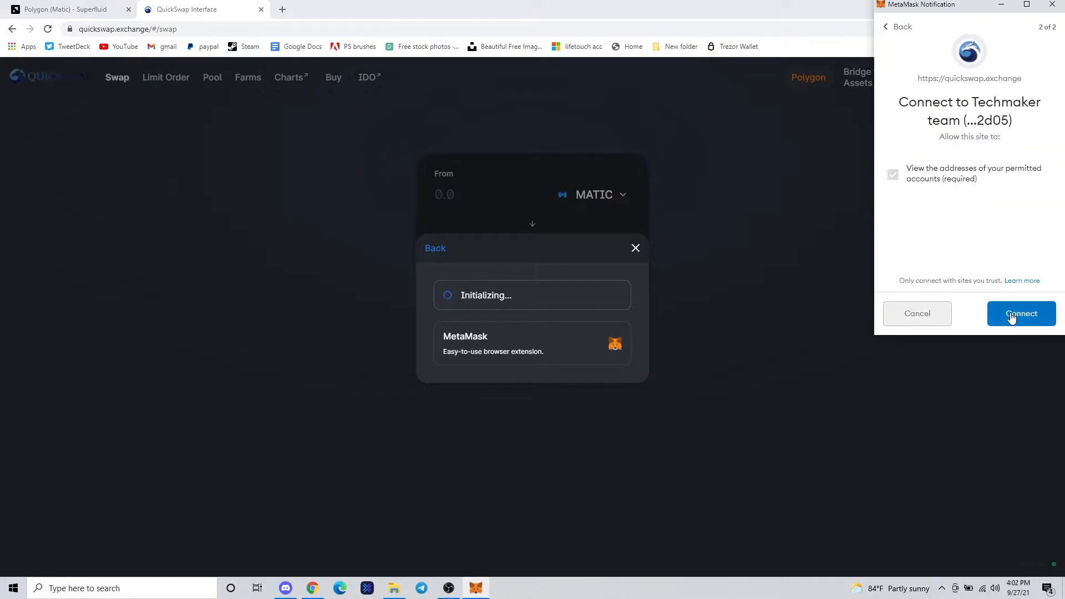
click(1021, 314)
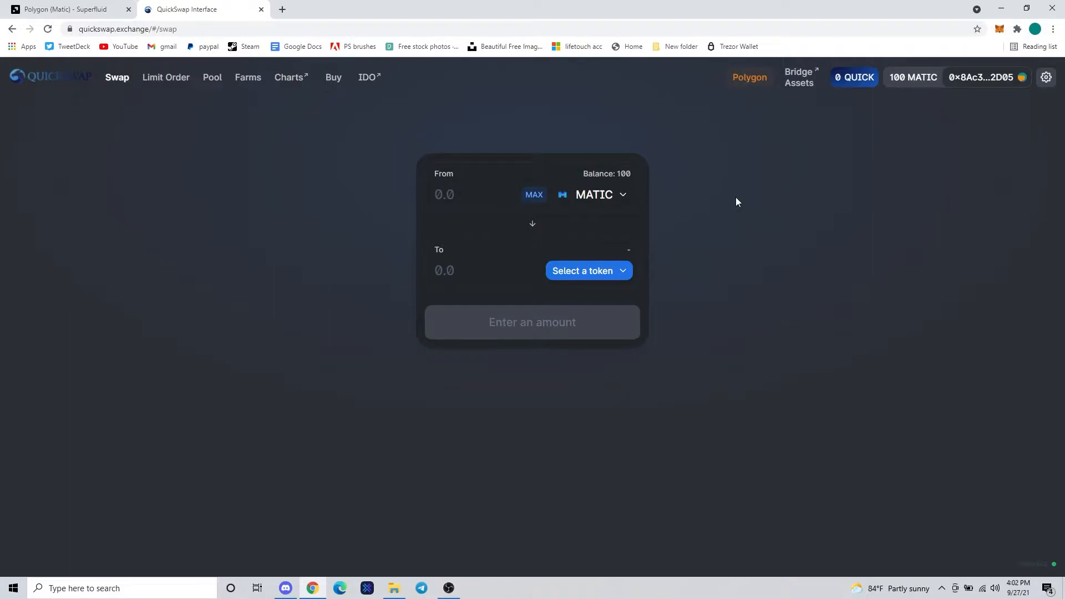
Search 'av' in the To token list and pick AVAX as the receive token
click(589, 271)
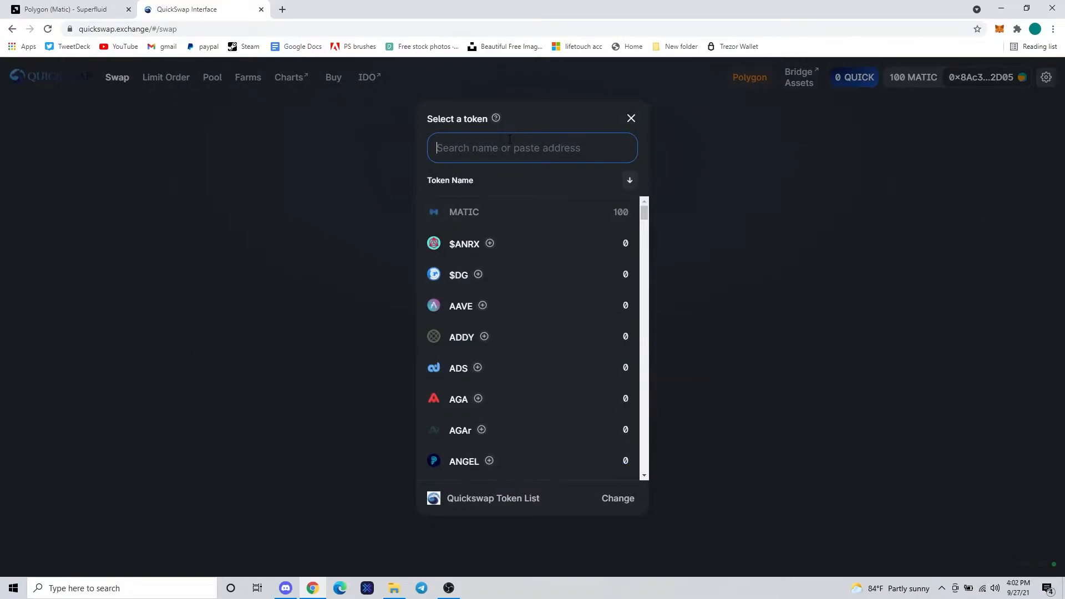
text(av)
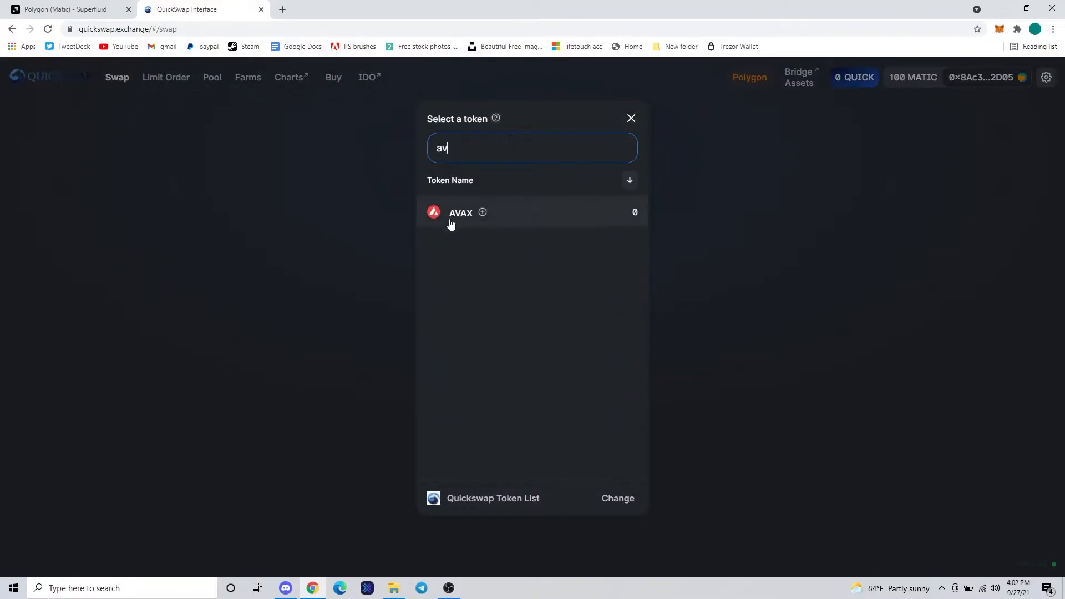
click(461, 213)
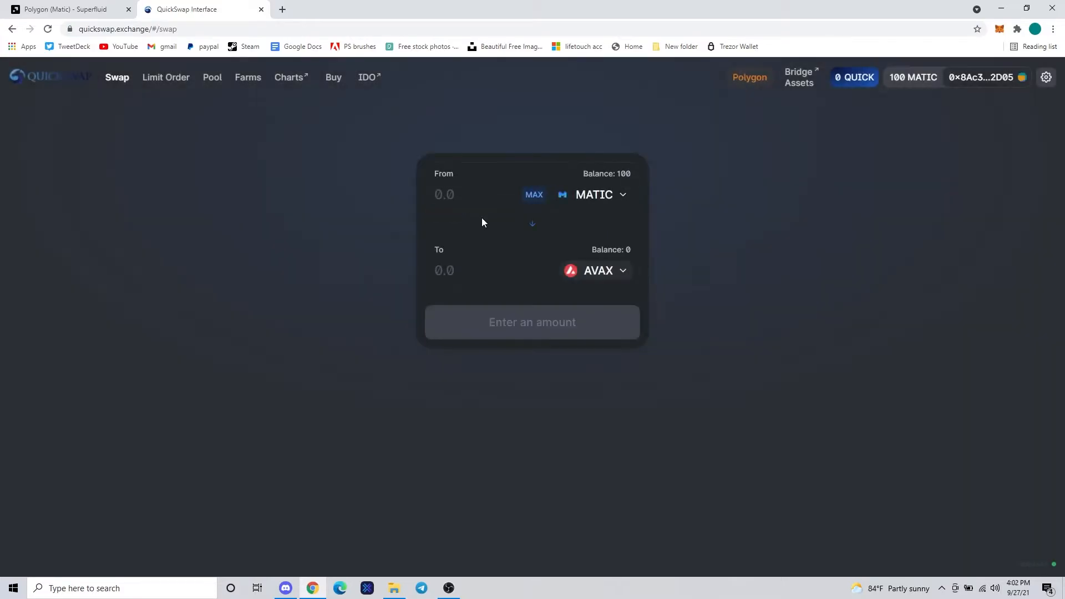
mouse_move(496, 223)
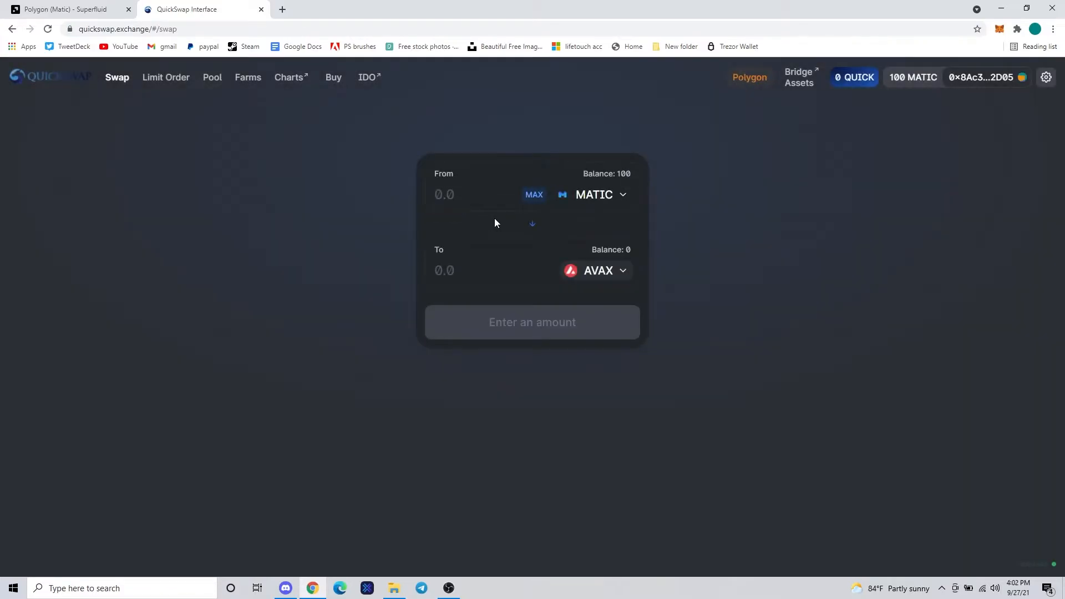
Enter 45 as the MATIC sell amount, estimating about 0.72303 AVAX
click(478, 270)
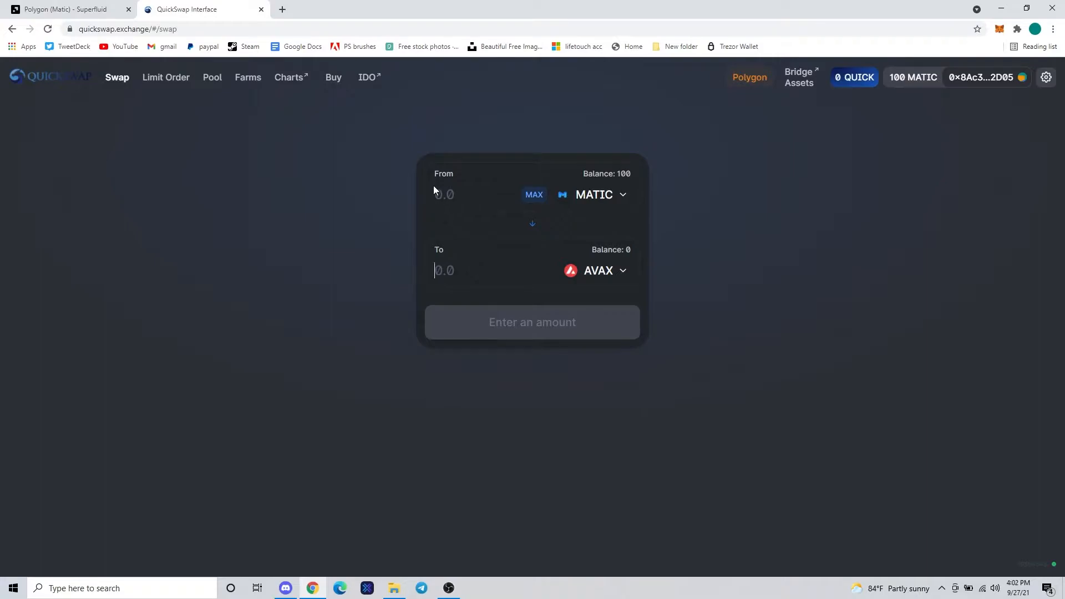
text(4)
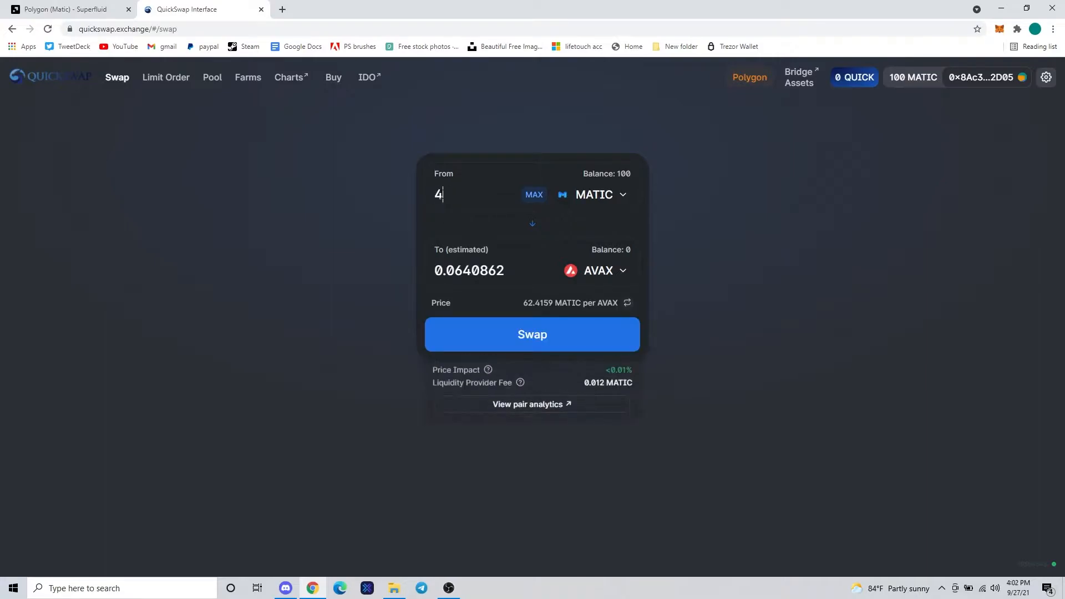
text(5)
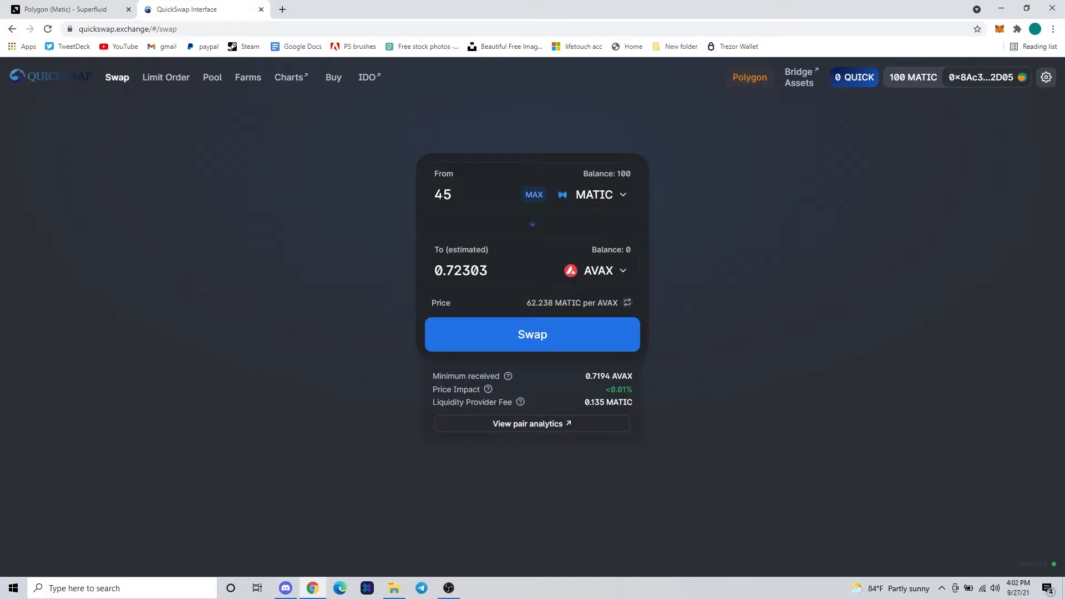
click(454, 194)
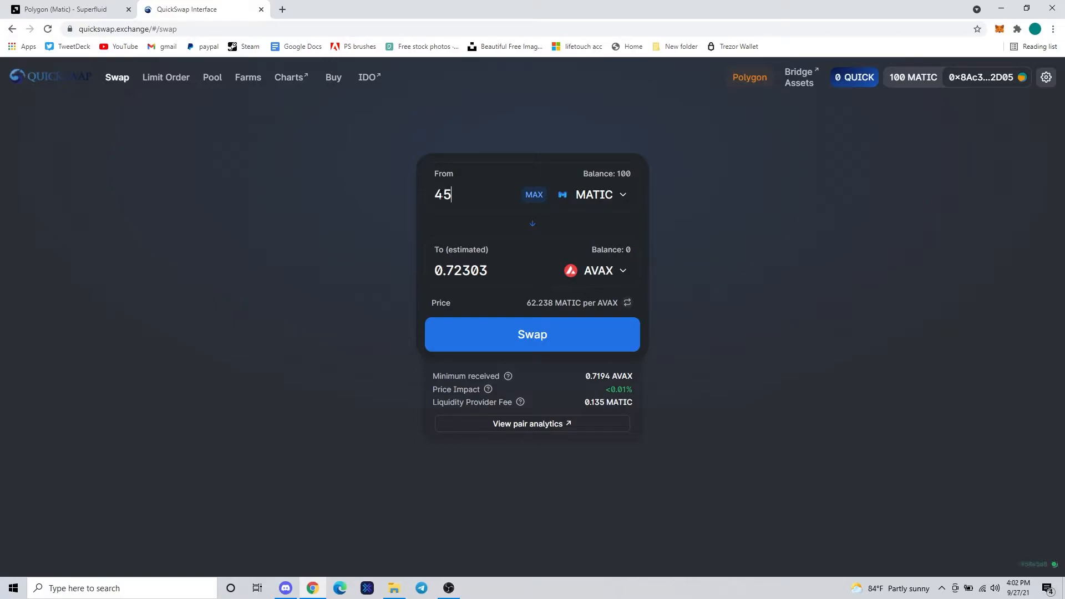
mouse_move(527, 346)
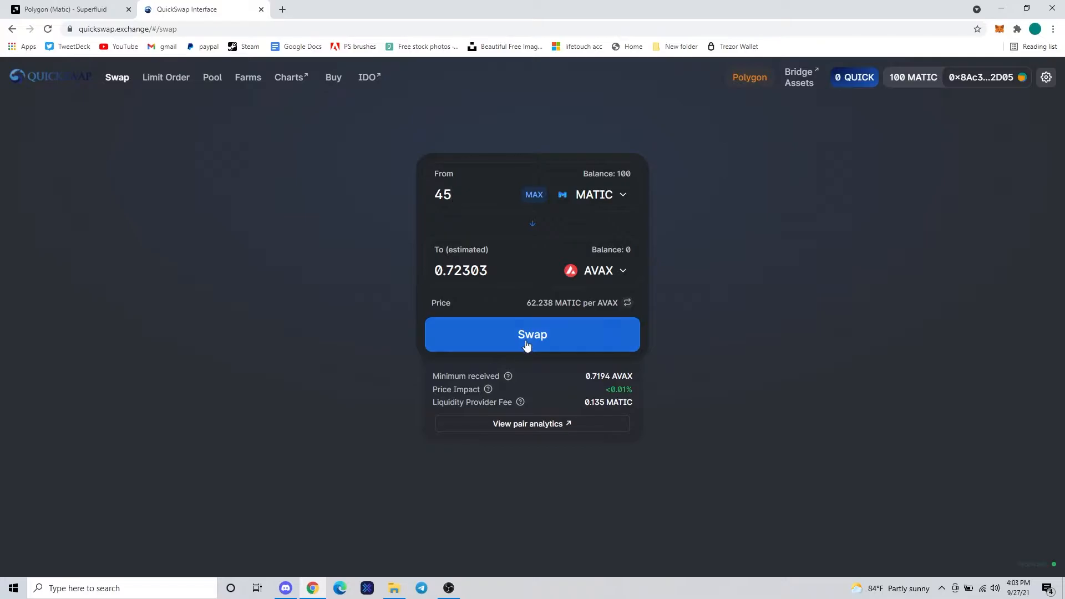
Review and confirm the 45 MATIC to AVAX swap, then approve it in MetaMask
click(532, 335)
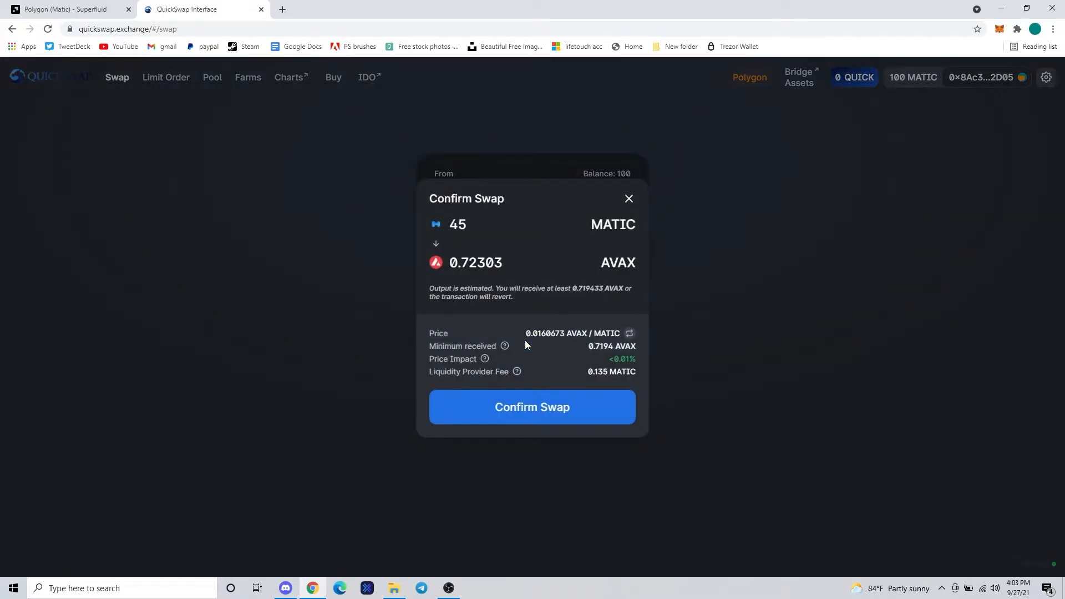
mouse_move(554, 408)
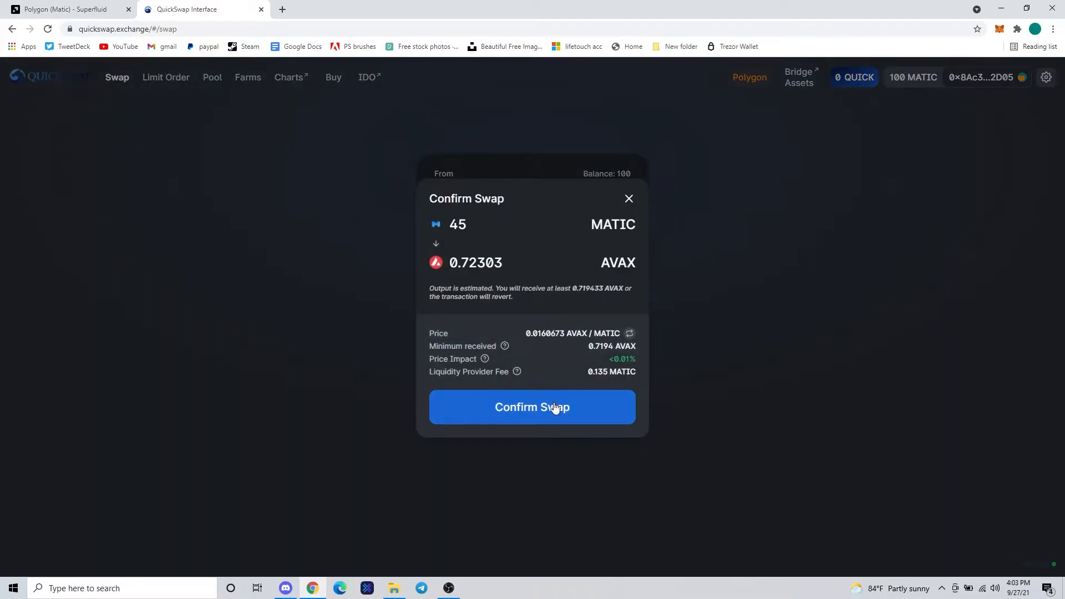
click(533, 407)
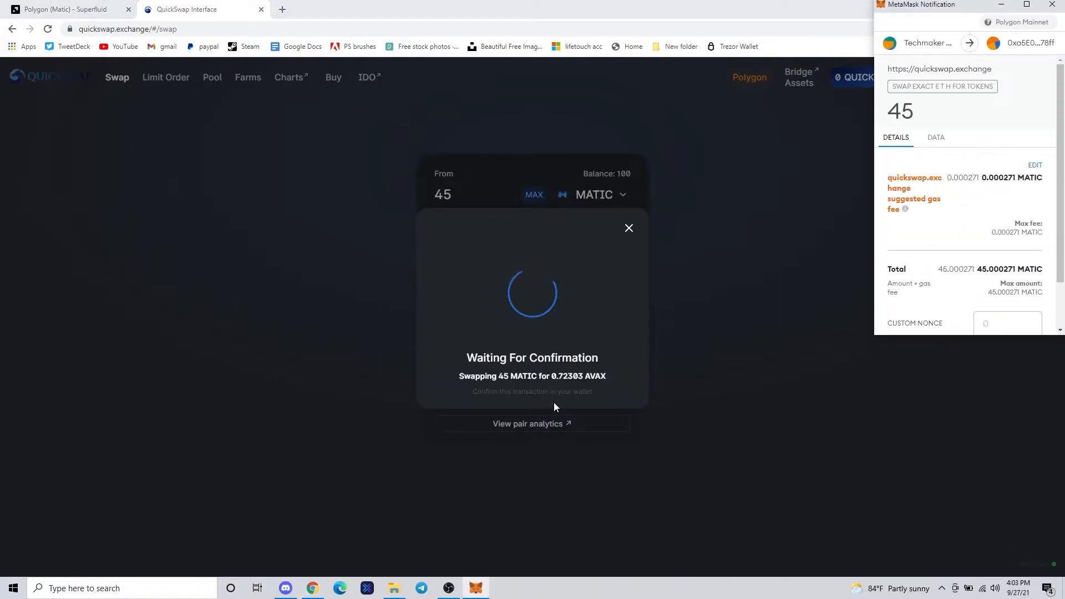
mouse_move(939, 214)
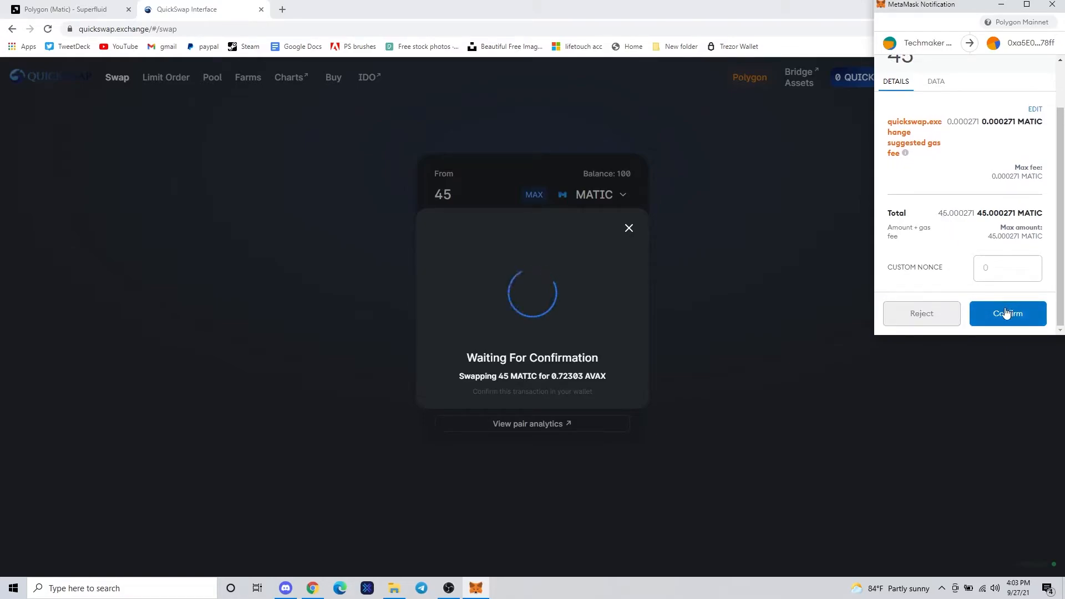
click(1007, 314)
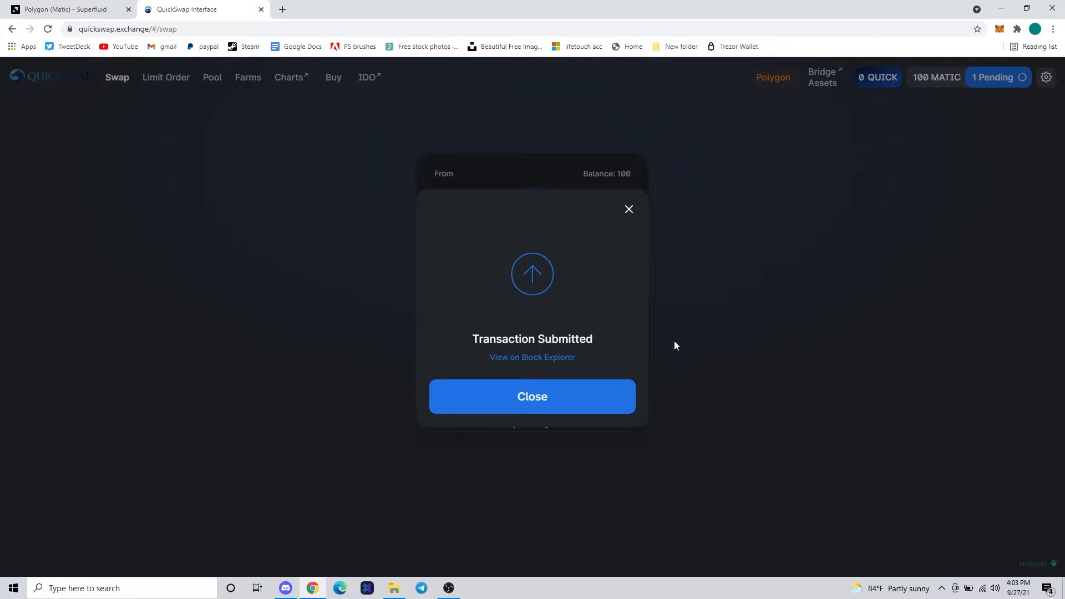
mouse_move(599, 403)
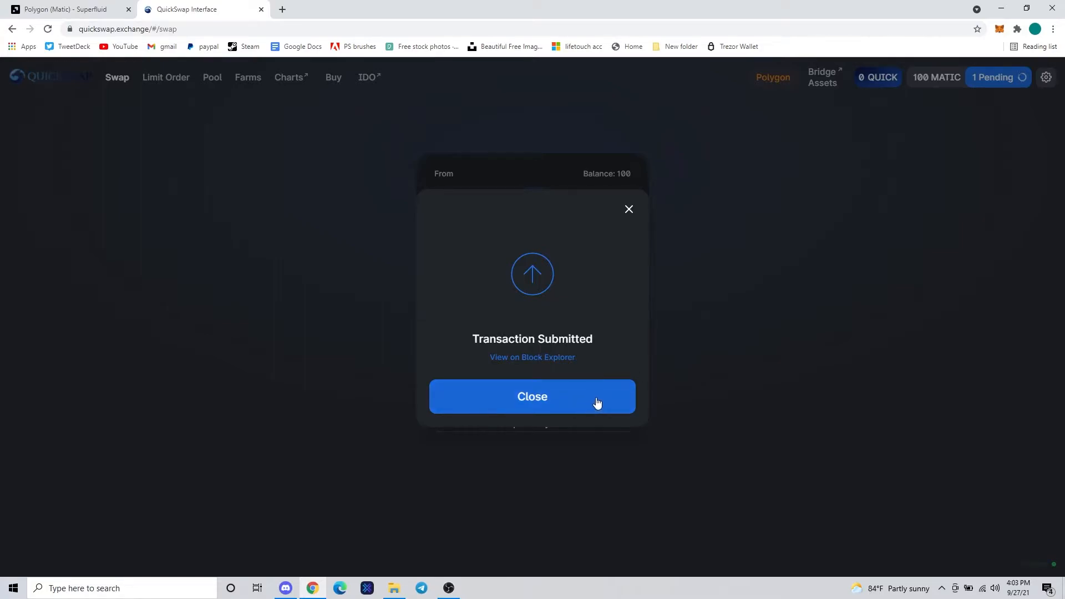
mouse_move(604, 401)
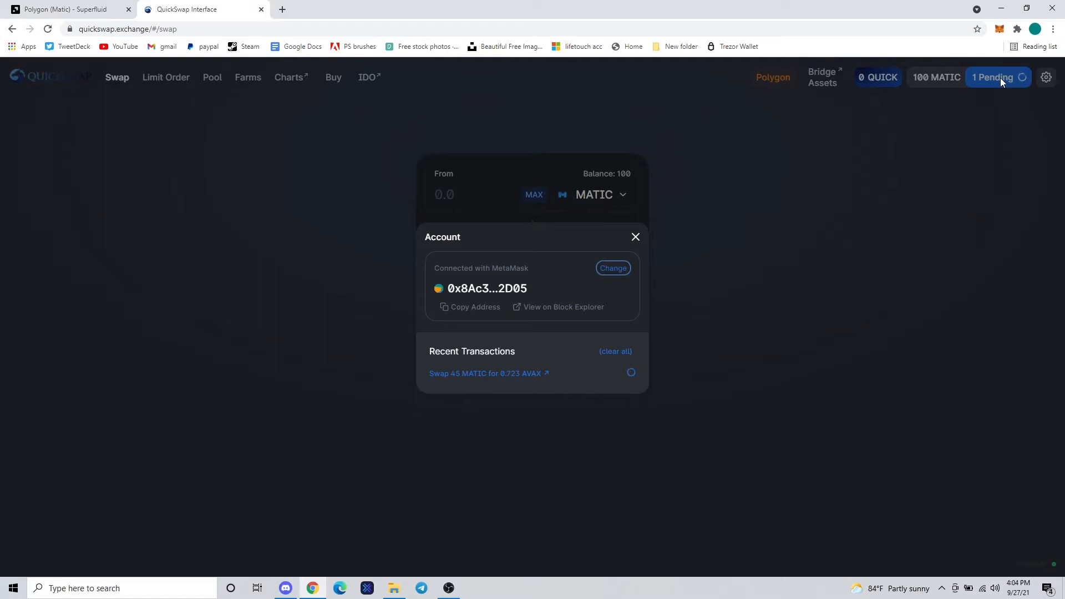
Speed up the pending swap from MetaMask activity by raising gas price to 10 GWEI
click(999, 29)
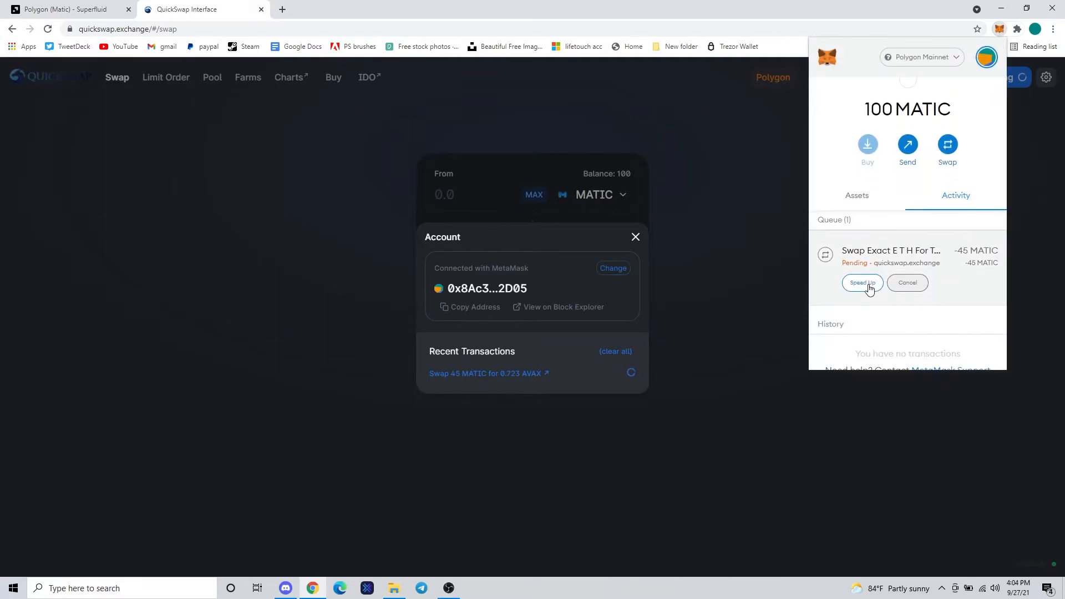
click(862, 283)
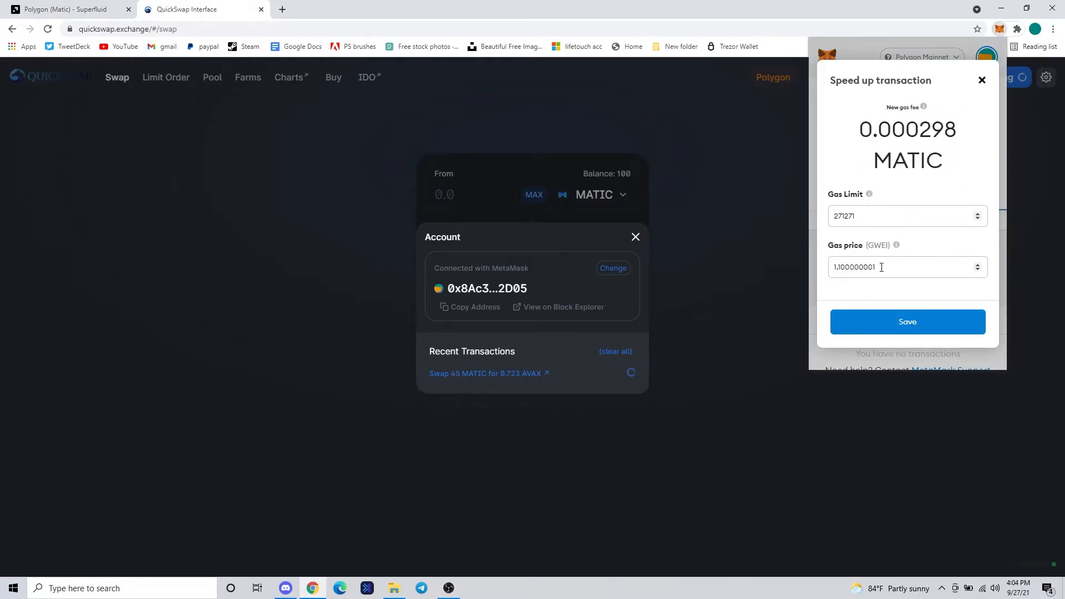
triple_click(902, 267)
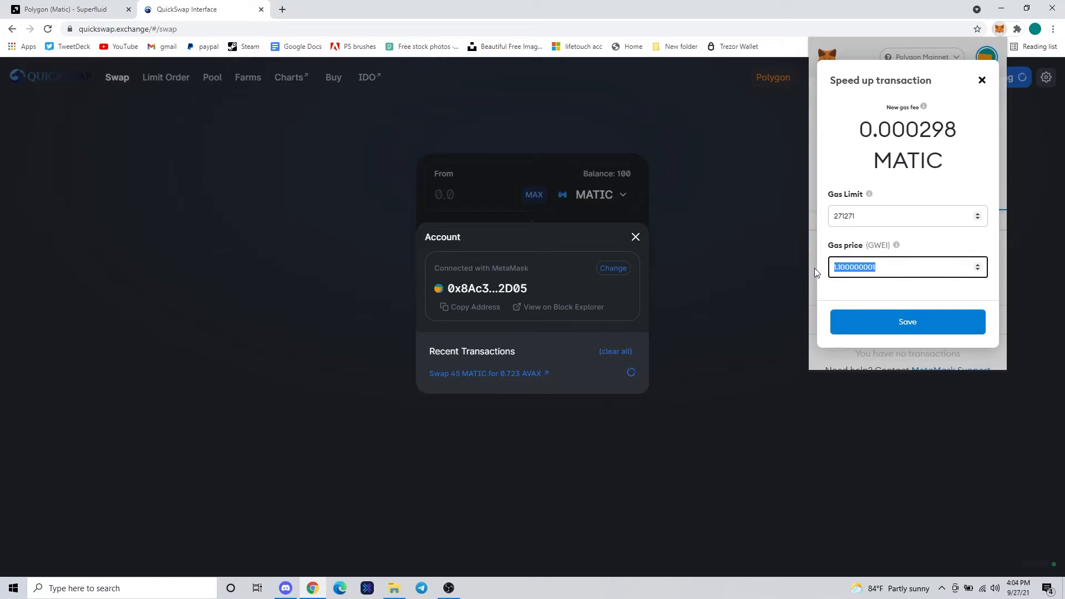
text(10)
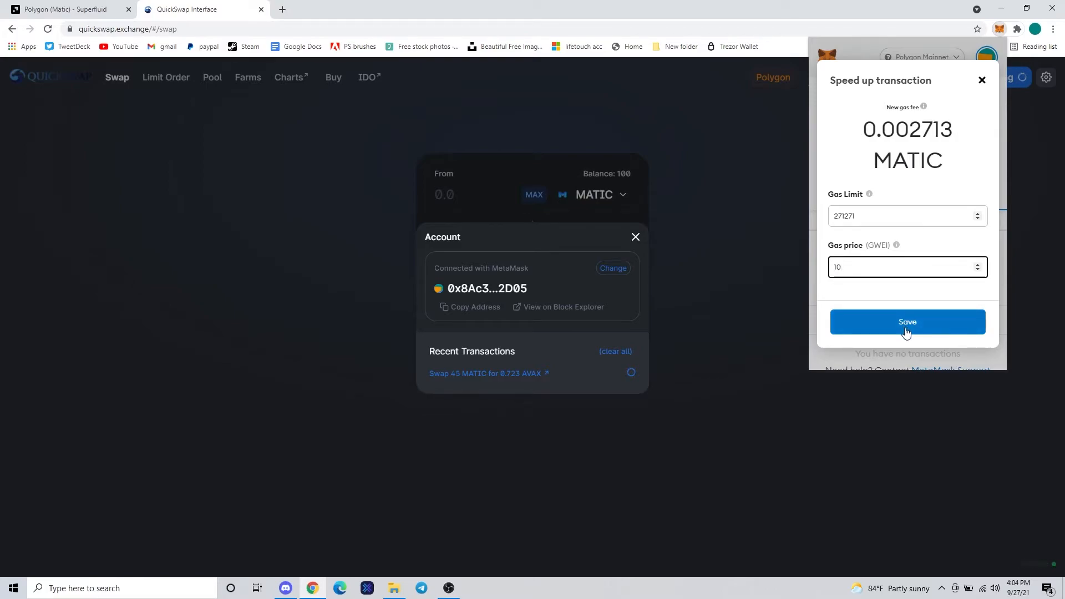
click(908, 321)
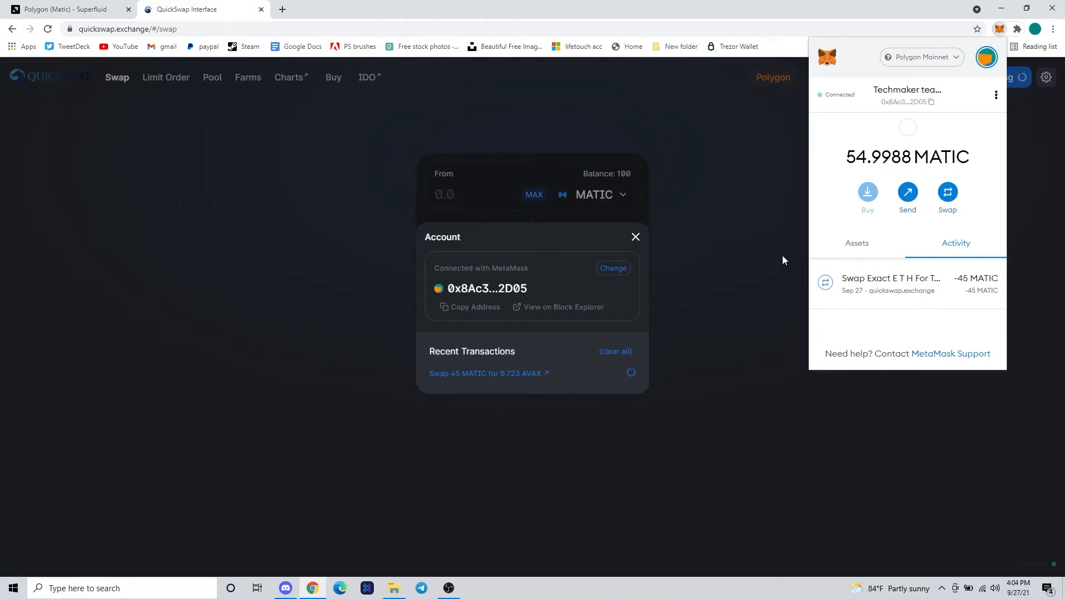
Dismiss the MetaMask overlay and toggle the account panel to reveal 54.9987 MATIC, 0.72303 AVAX
click(635, 237)
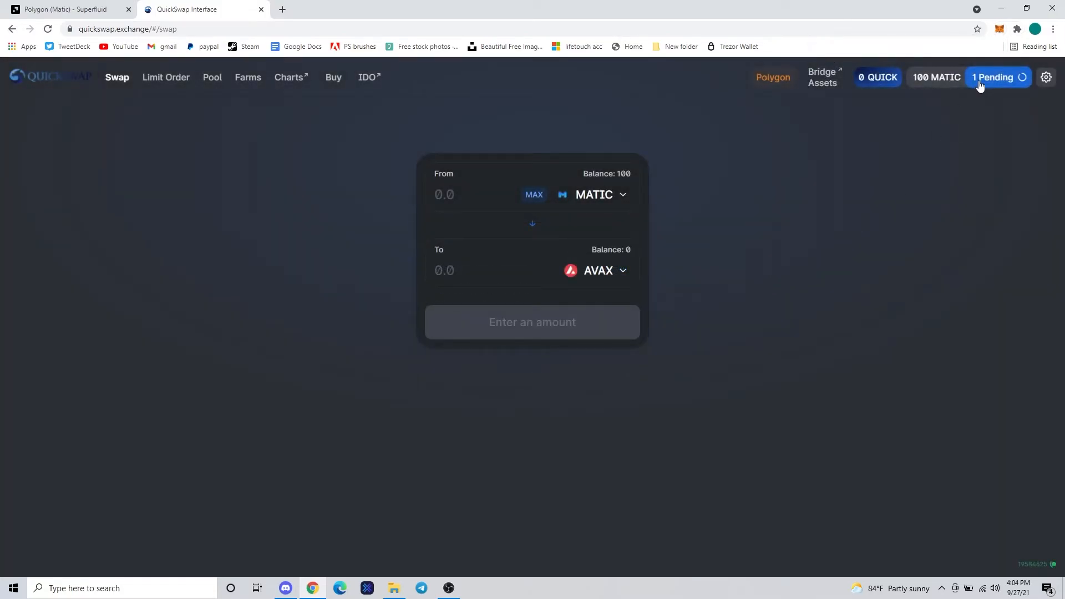
click(998, 77)
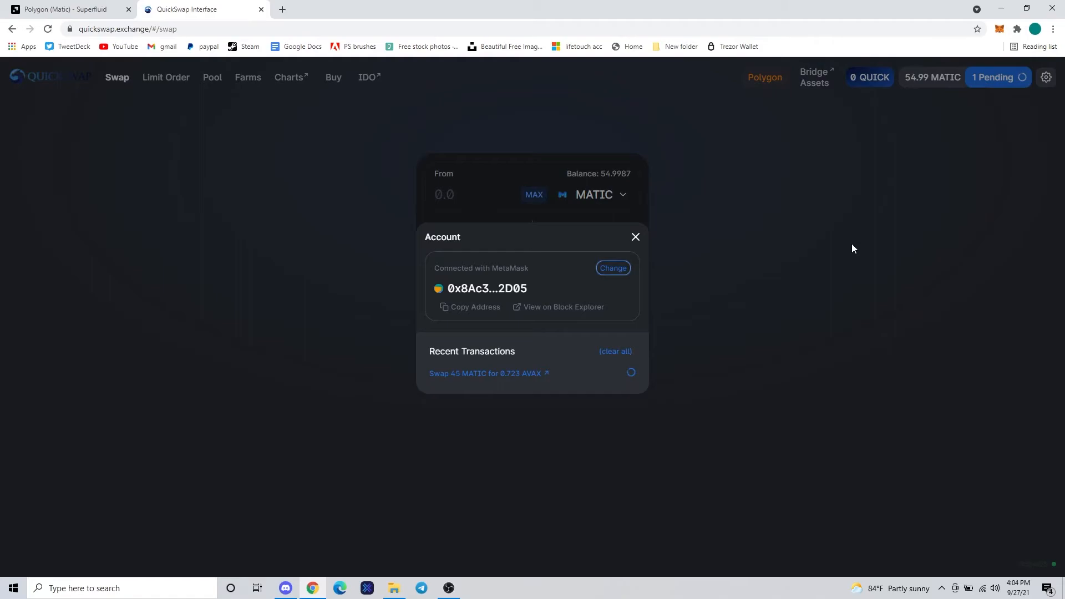
click(636, 237)
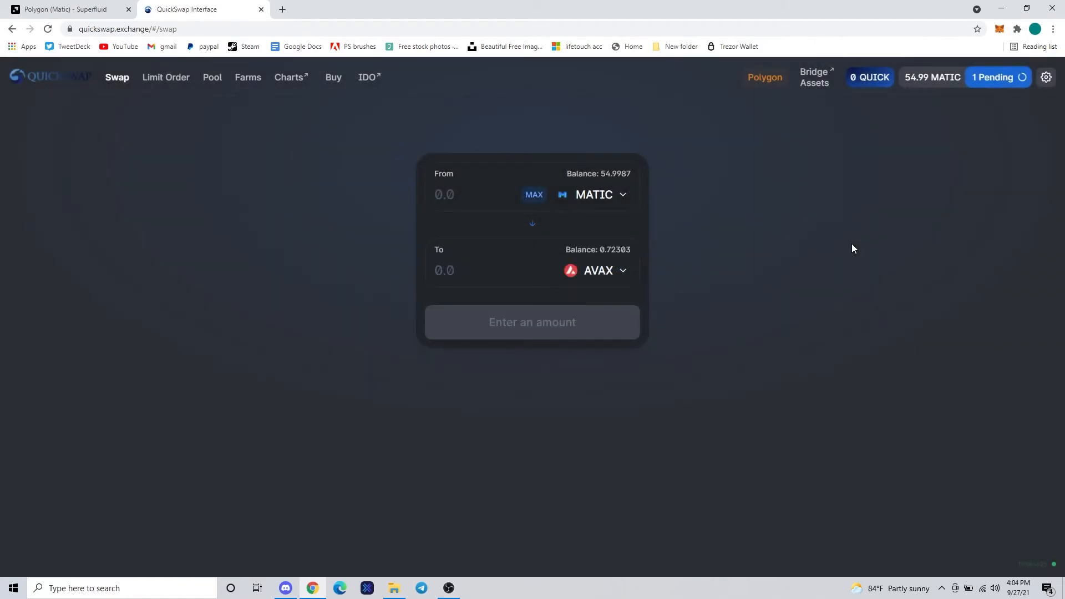
mouse_move(702, 247)
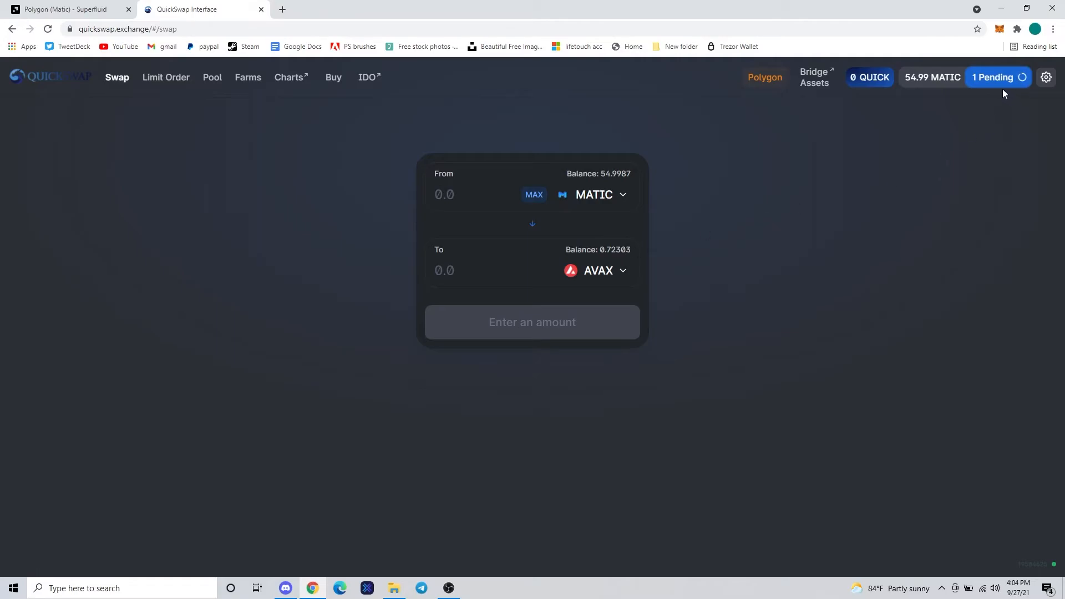
mouse_move(673, 261)
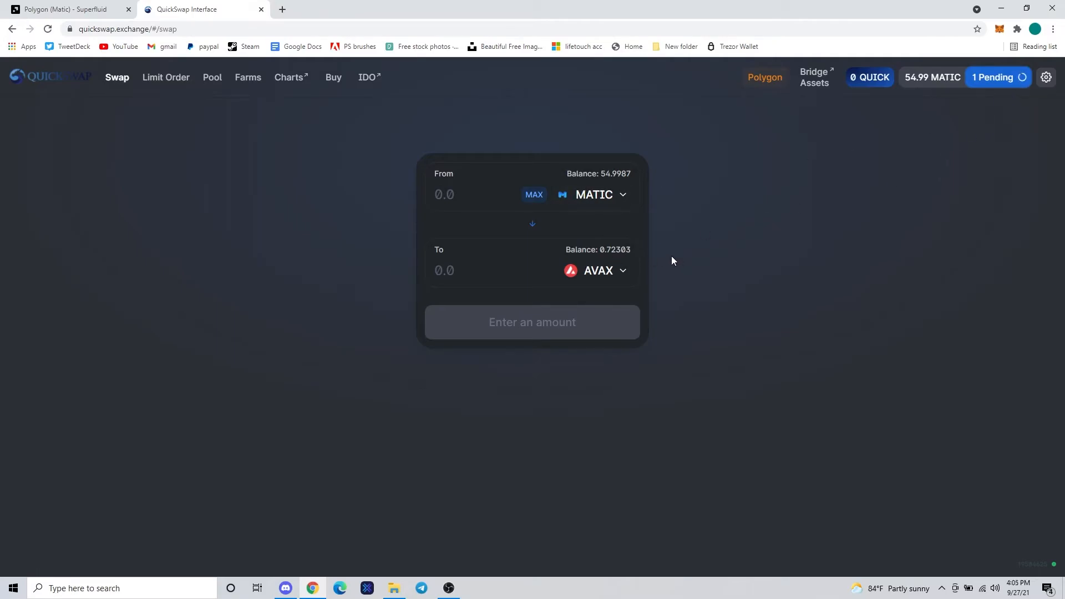
mouse_move(906, 155)
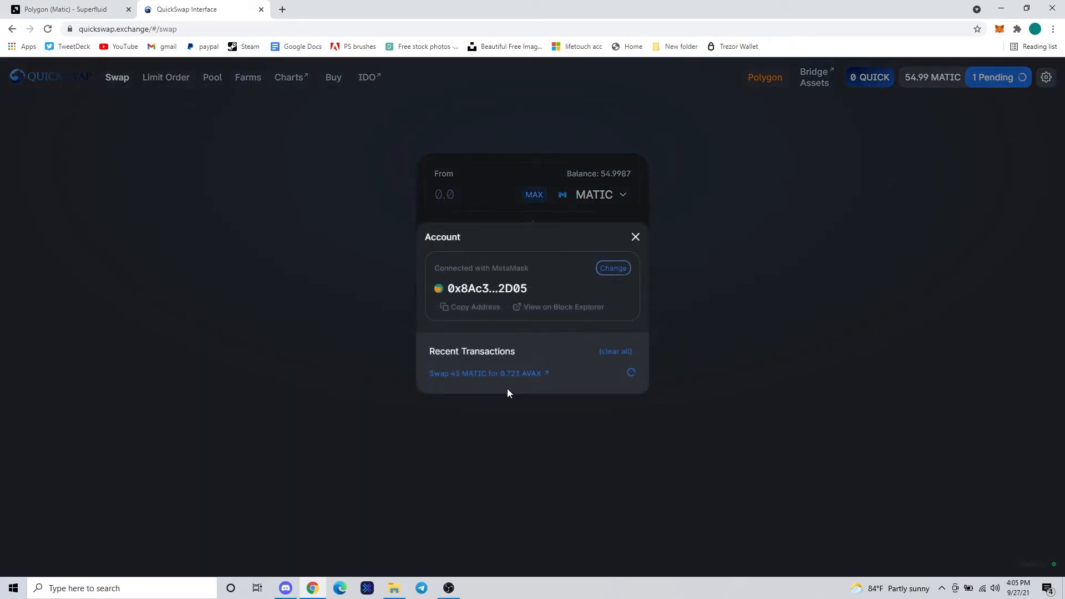
mouse_move(545, 311)
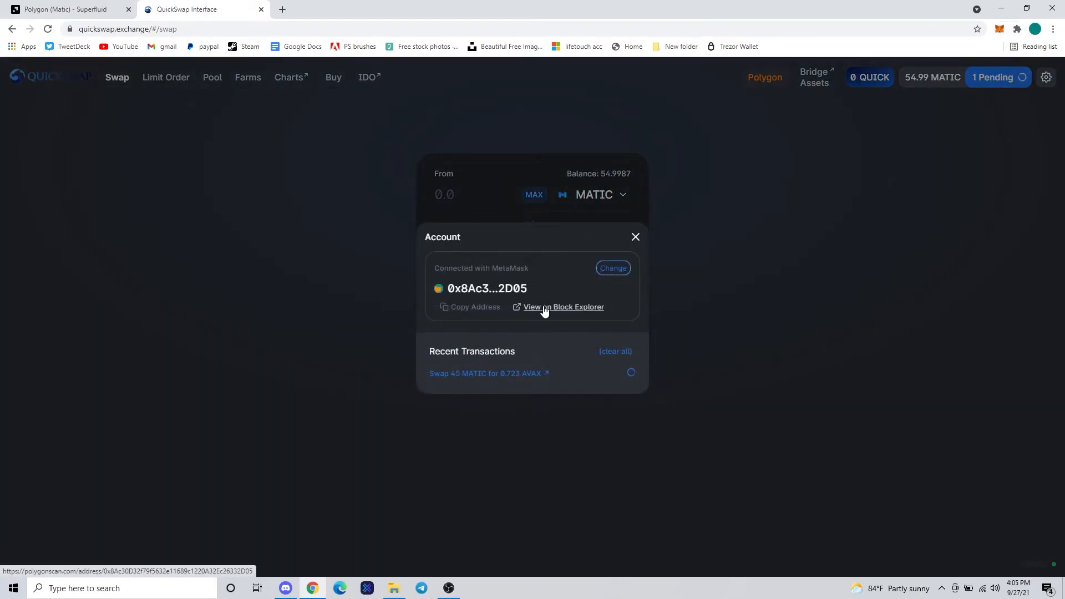
Open the wallet on Polygonscan and view the successful swap transaction's details
click(563, 306)
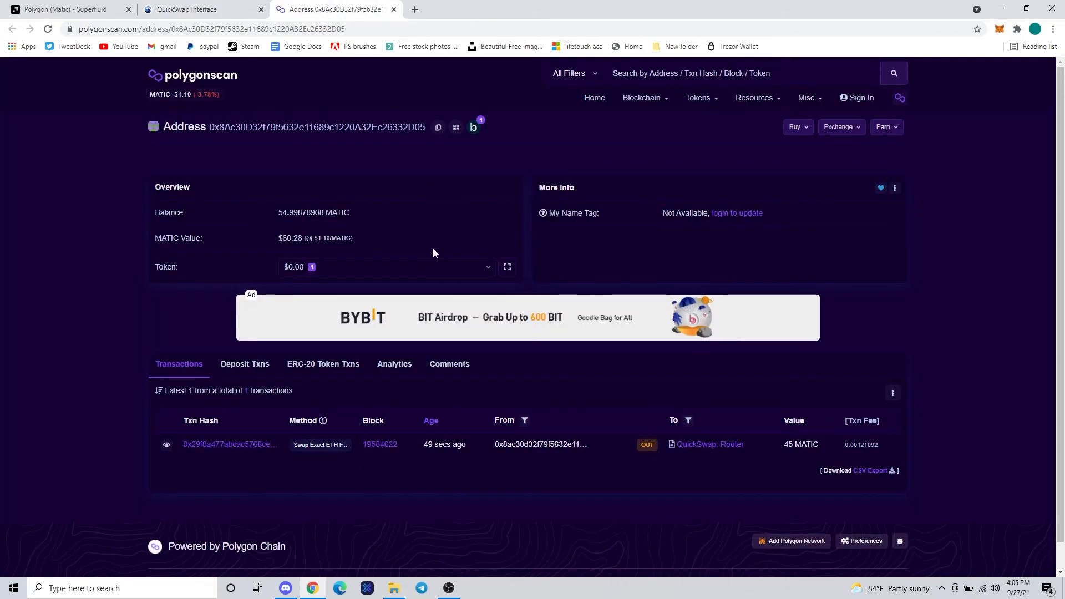
mouse_move(471, 472)
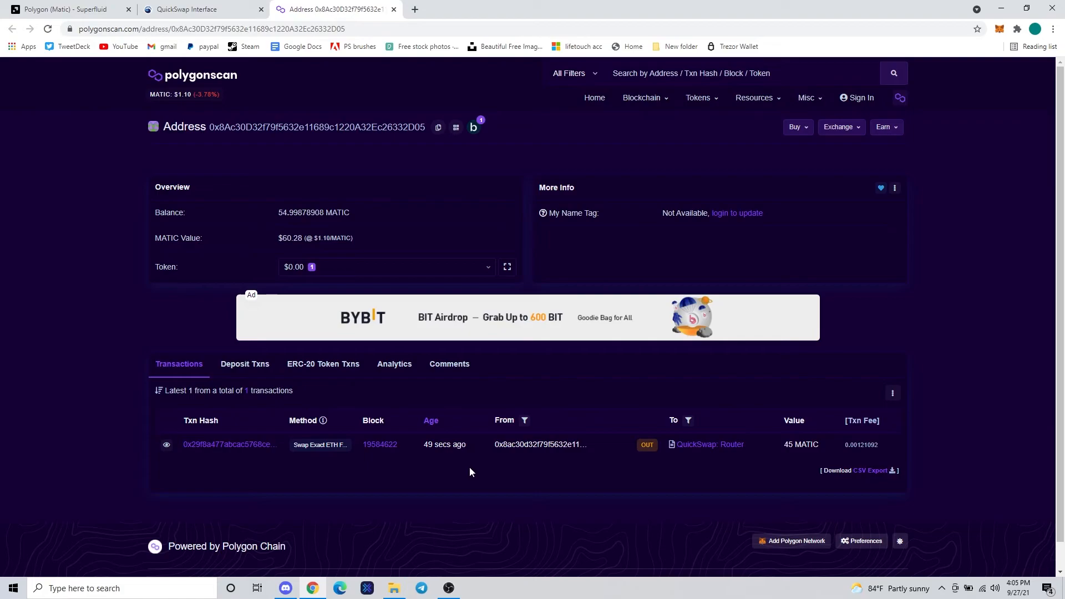
mouse_move(416, 468)
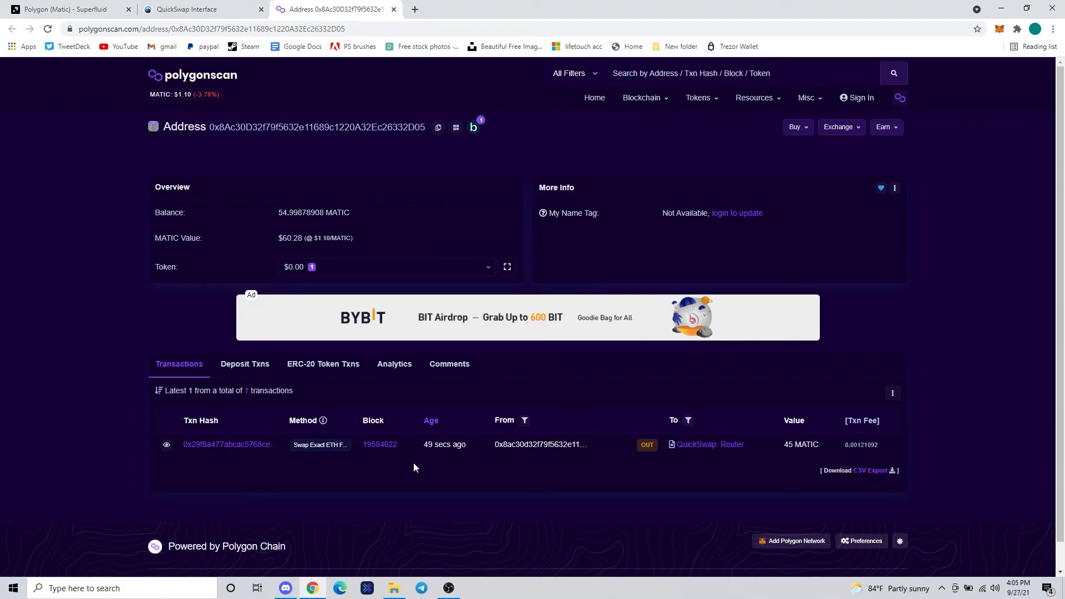
click(230, 445)
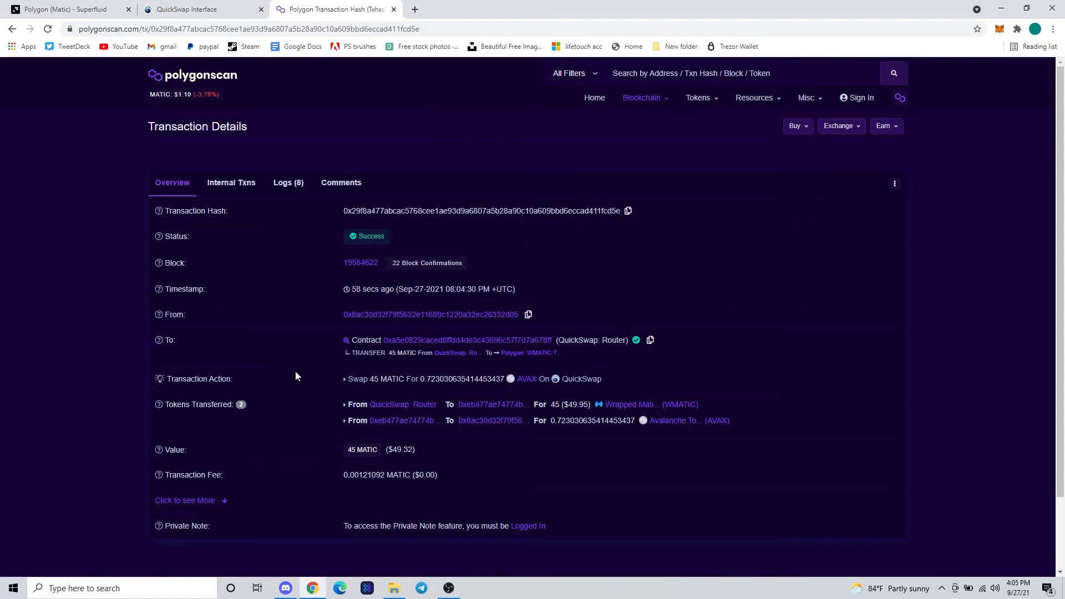
mouse_move(297, 377)
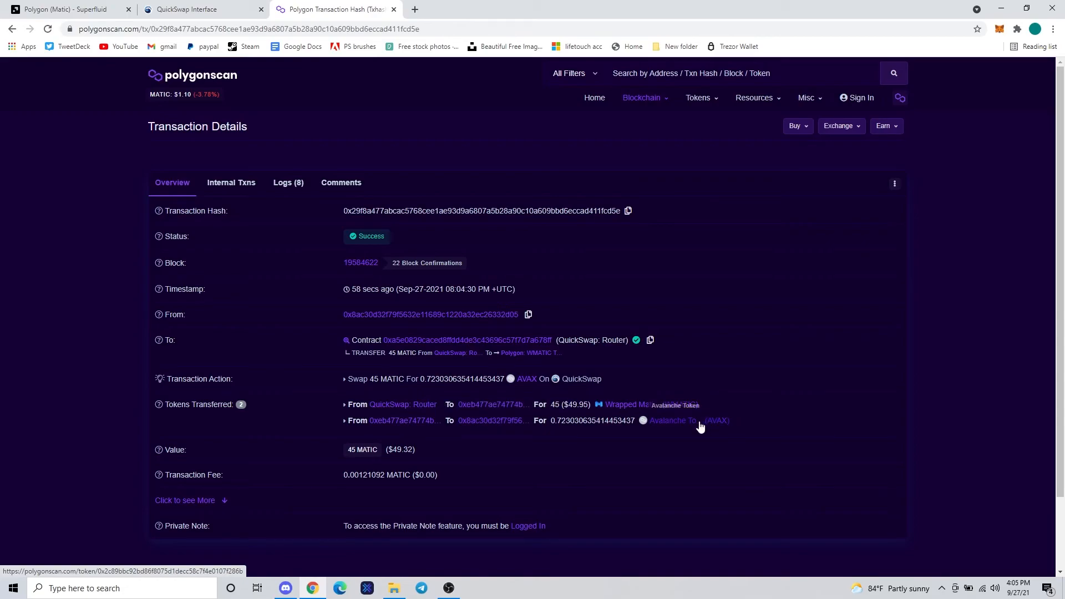
Open the Avalanche Token (AVAX) page and copy its contract address
click(672, 420)
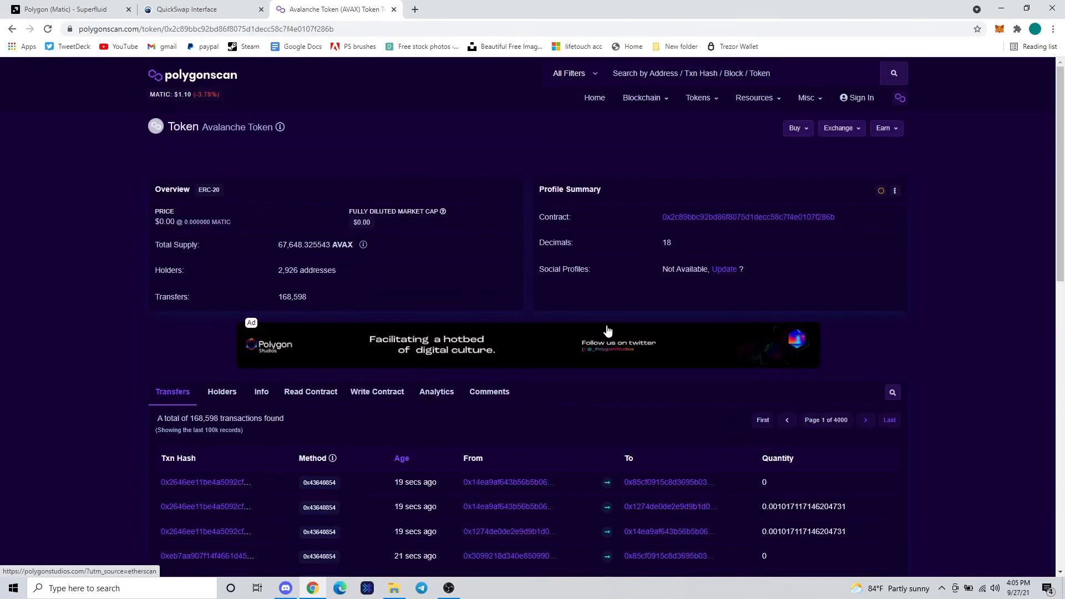
mouse_move(840, 220)
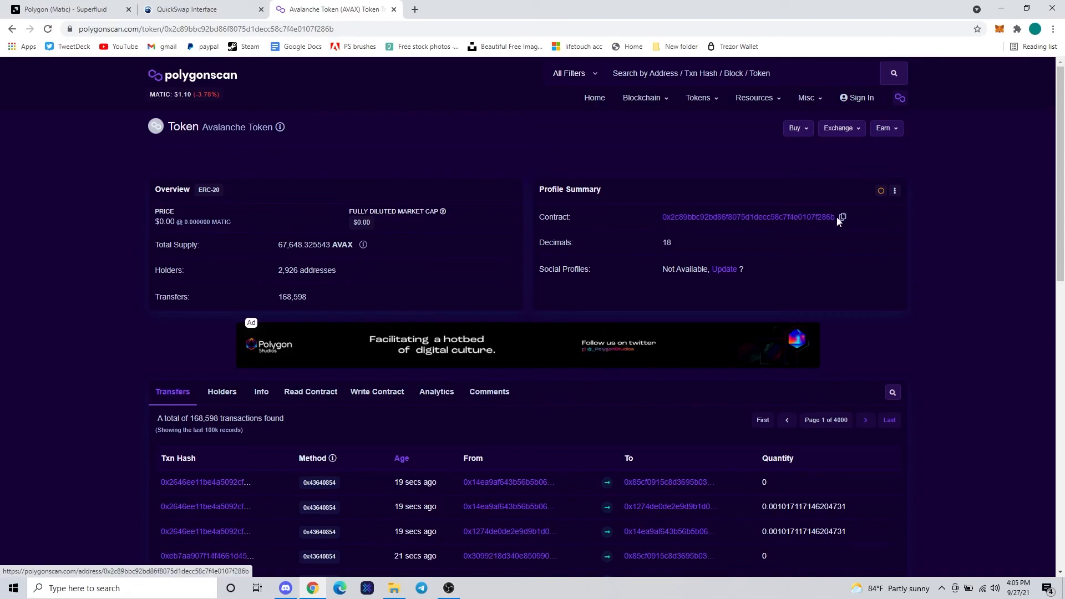
click(842, 217)
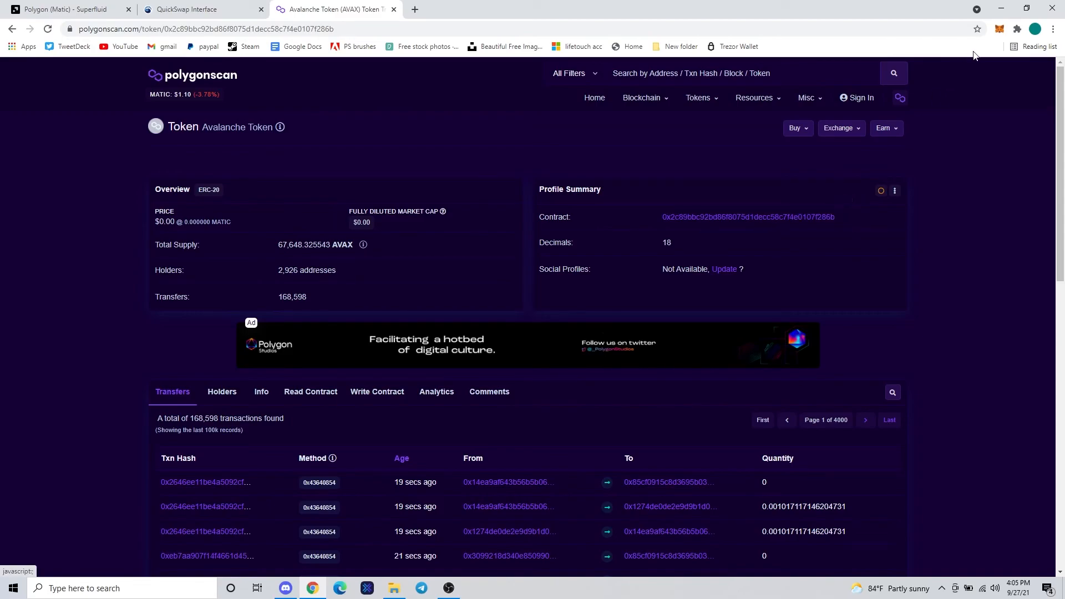
mouse_move(999, 29)
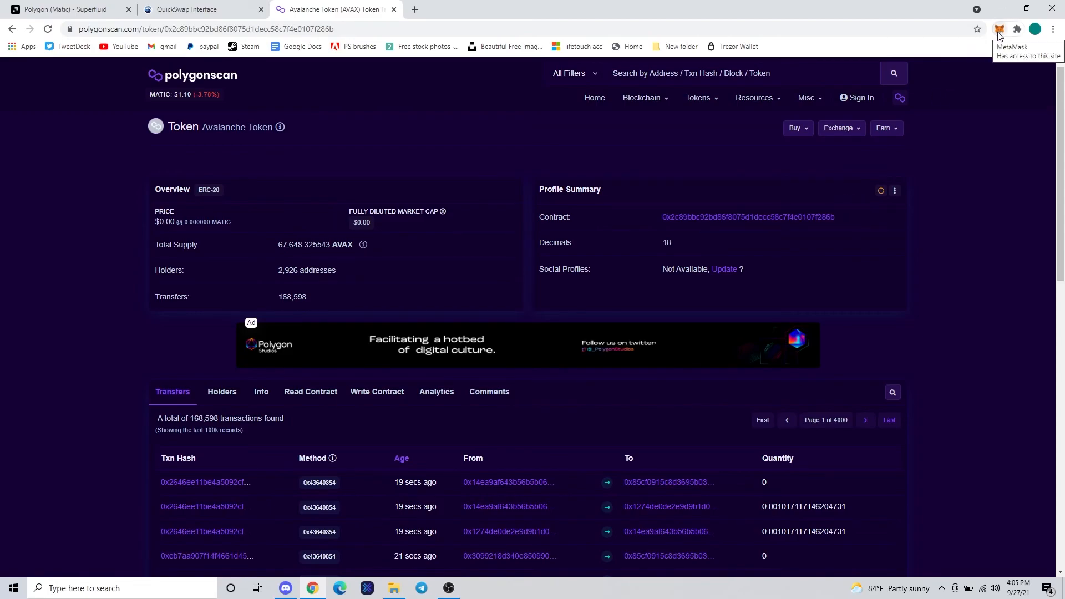
Add AVAX (0x2c89bbc92bd86f8075d1decc58c7f4e0107f286b) to MetaMask as a custom token, then return to QuickSwap
click(1007, 28)
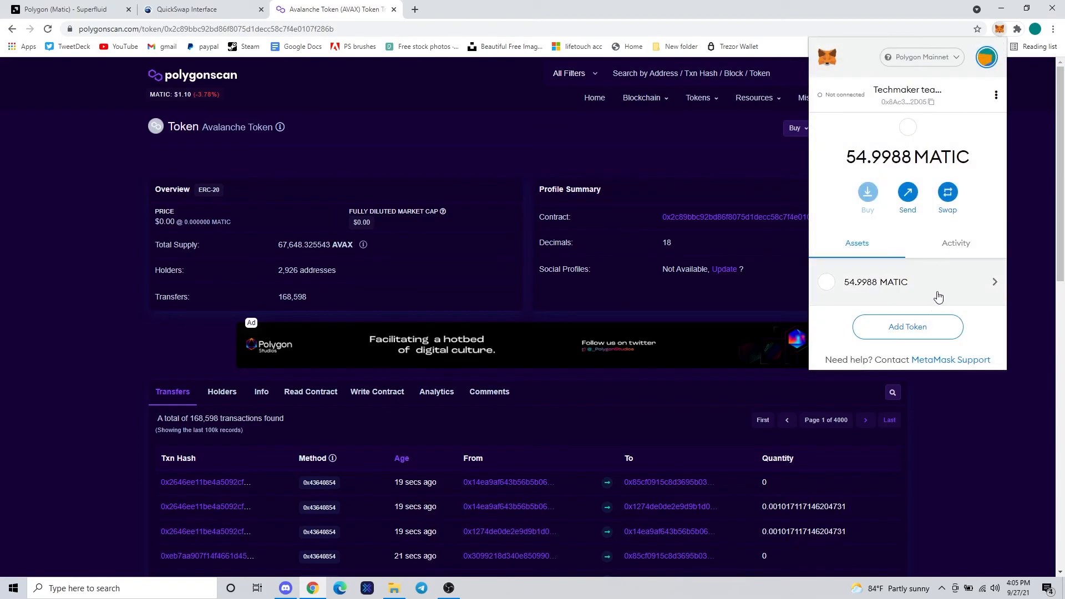
click(908, 327)
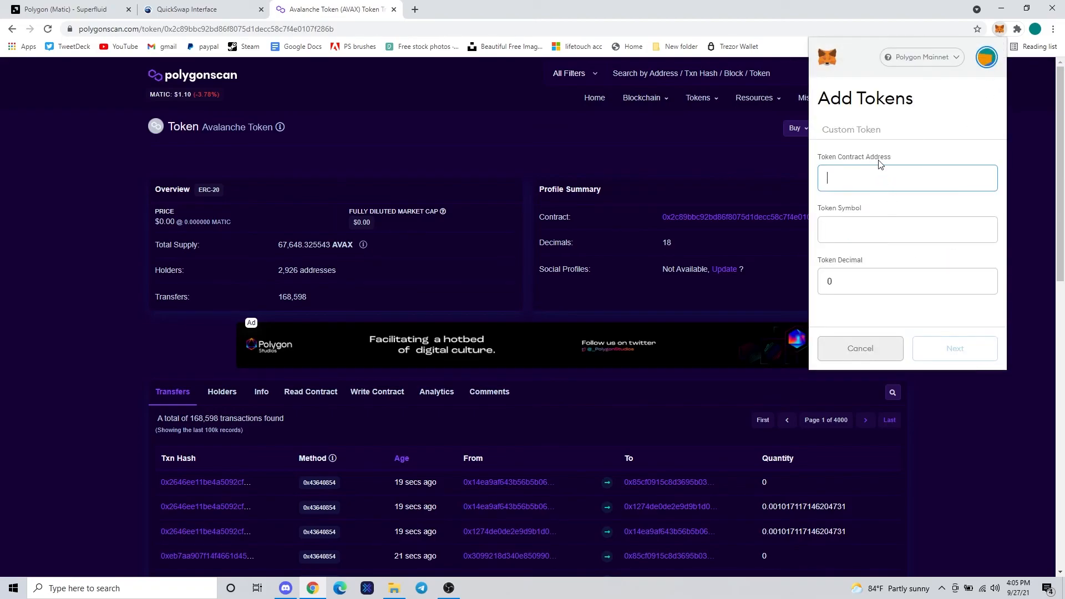
text(0x2c89bbc92bd86f8075d1decc58c7f4e0107f286b)
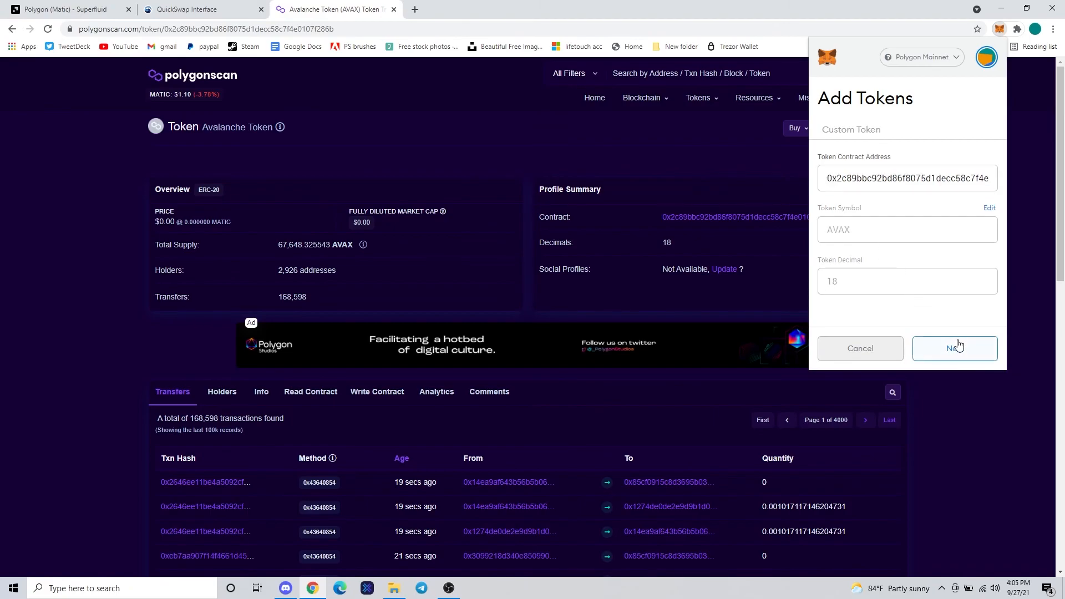
click(955, 348)
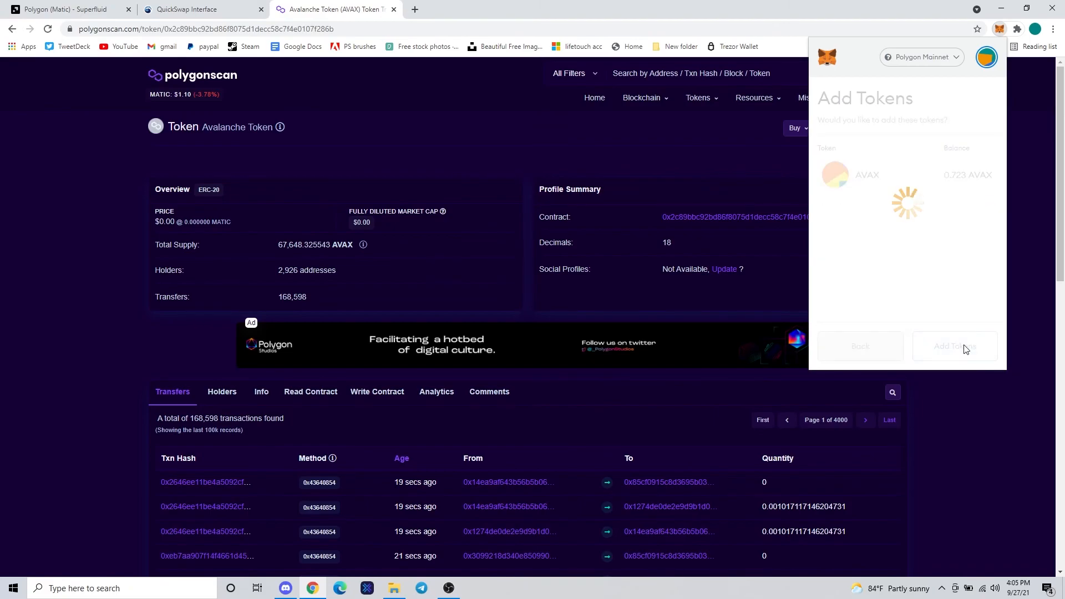
click(955, 346)
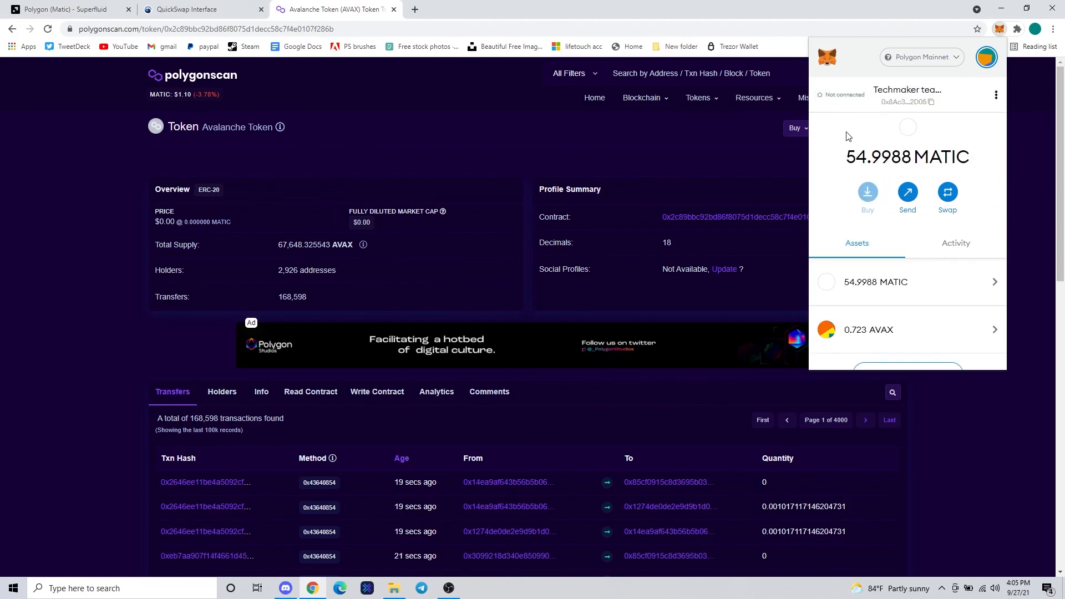
scroll(down, 3)
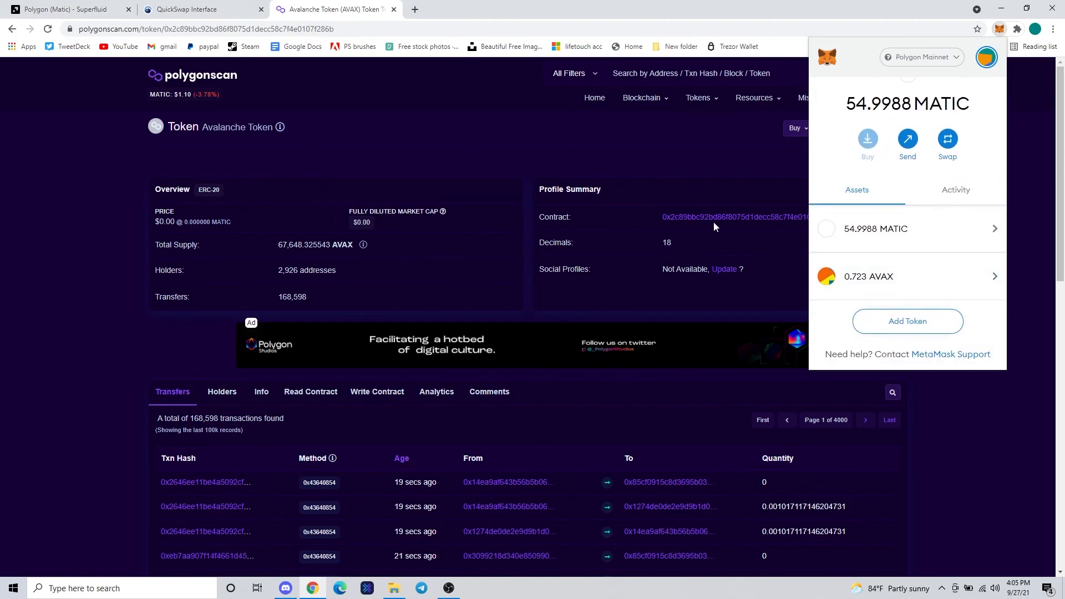
click(188, 9)
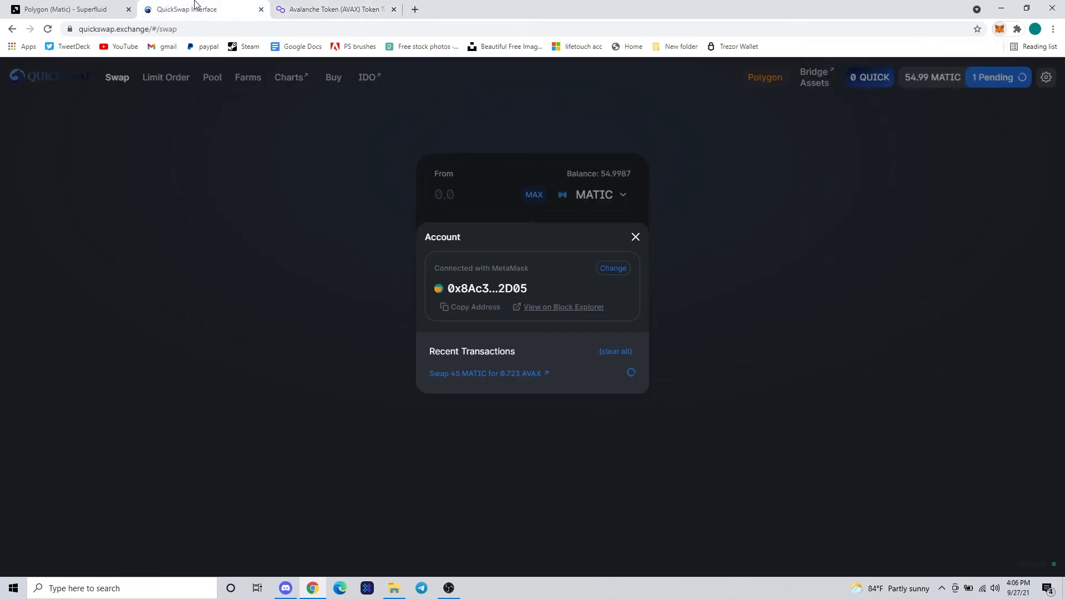